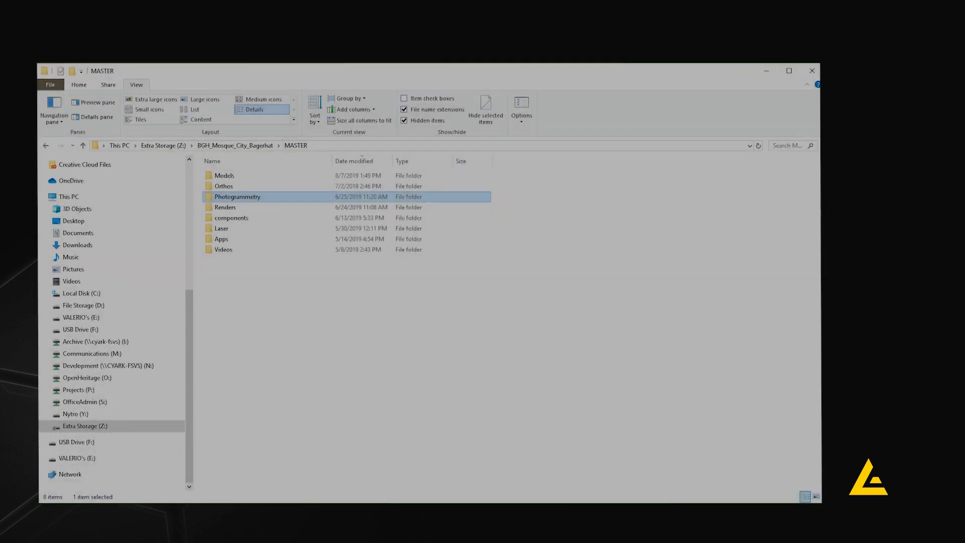
mouse_move(293, 288)
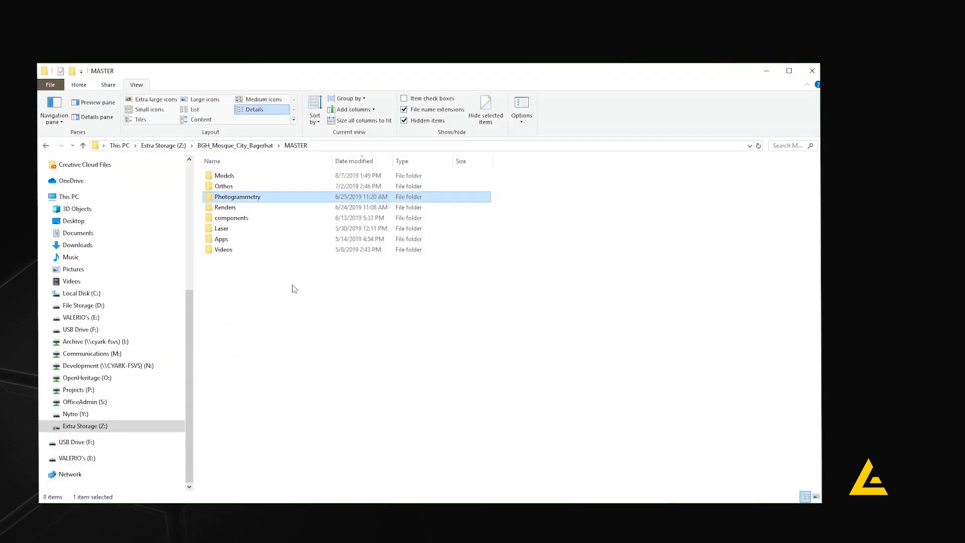
Step: Navigate to Photogrammetry > SGM_Shait_Gumbad_Mosque > Terrestrial > PEX_01 and scroll through its photos
double_click(238, 196)
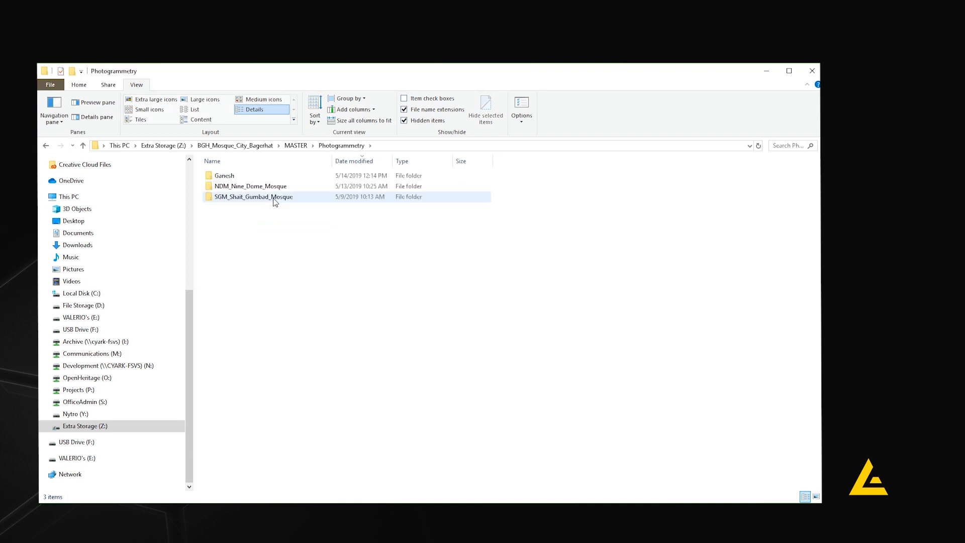
double_click(253, 196)
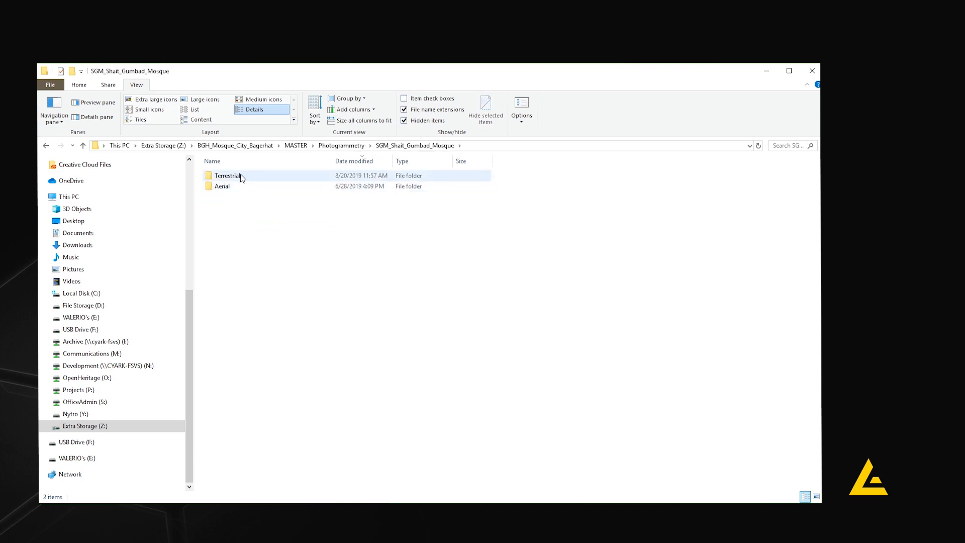
double_click(228, 175)
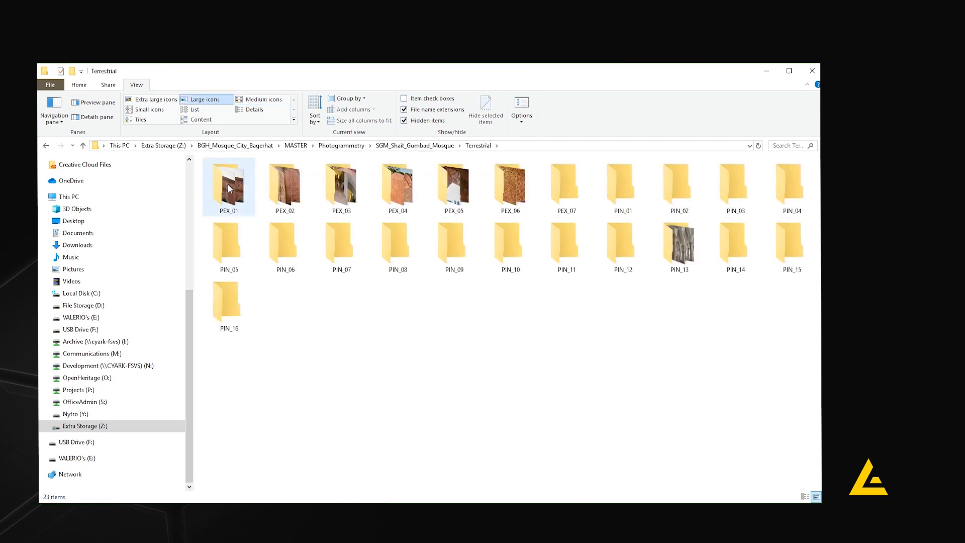
double_click(227, 187)
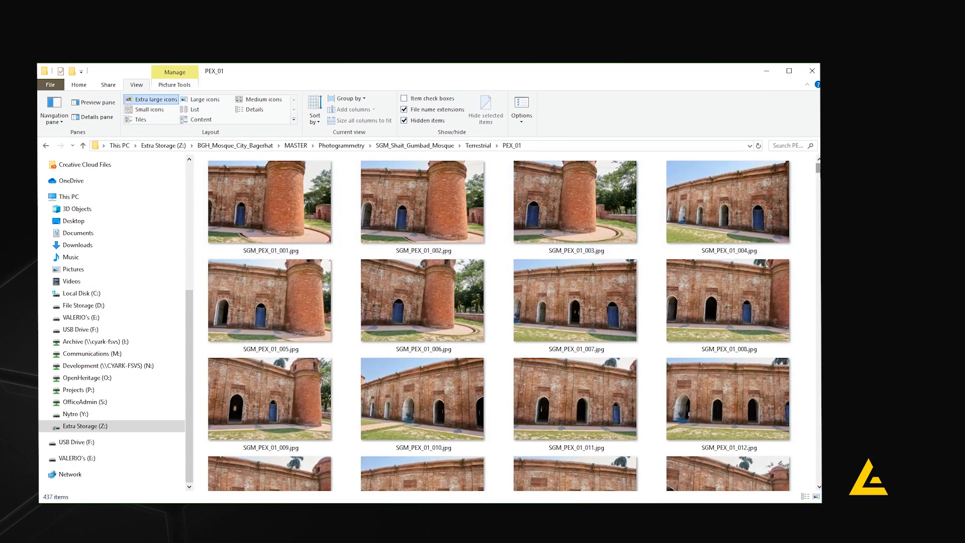
scroll("down", 3)
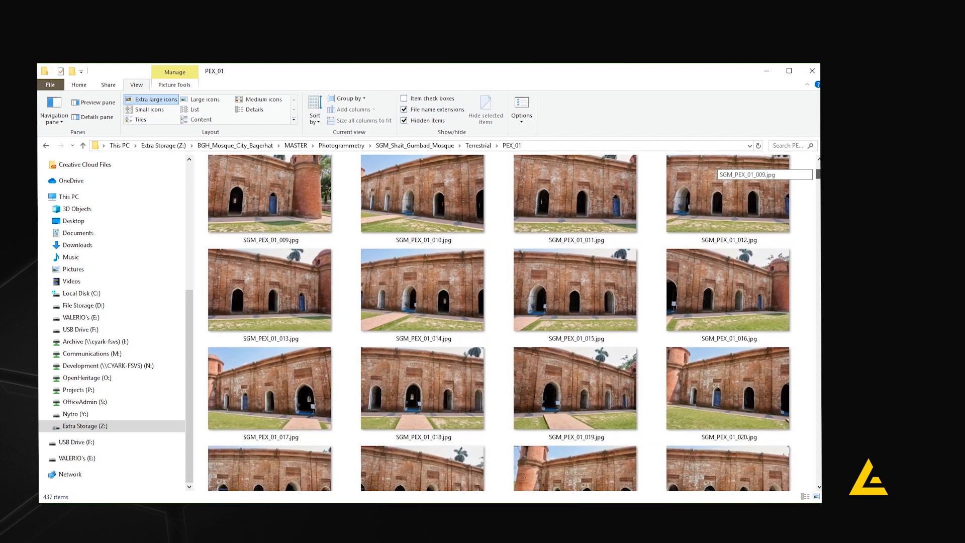
scroll("down", 3)
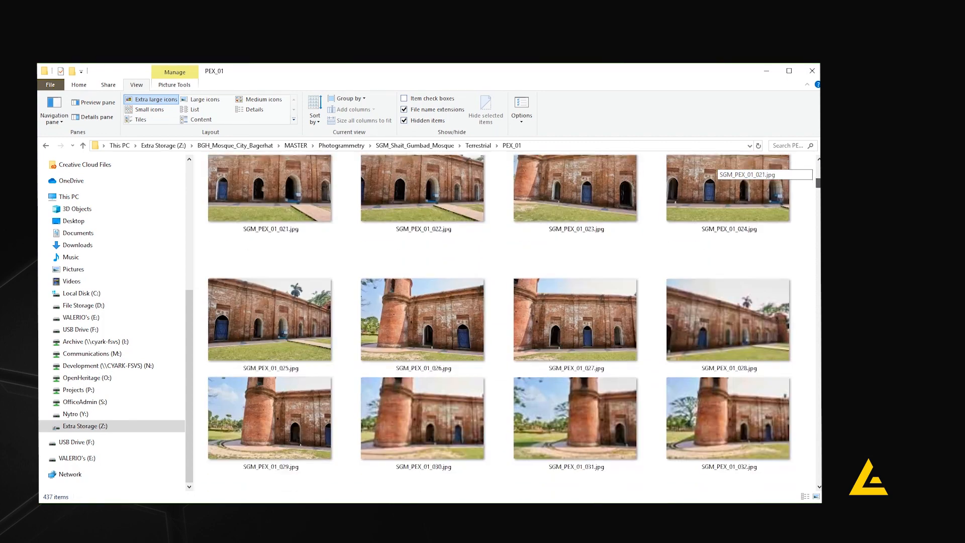
scroll("down", 3)
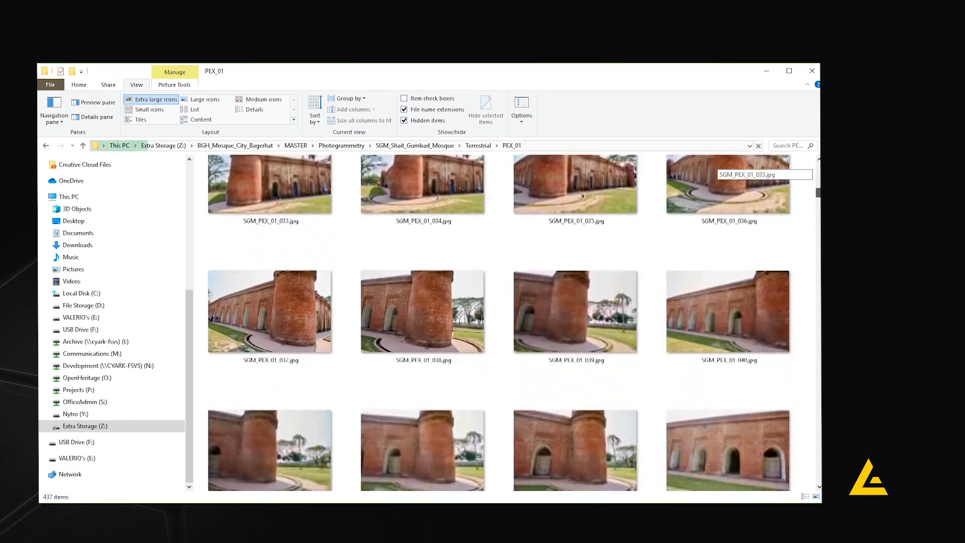
scroll("down", 3)
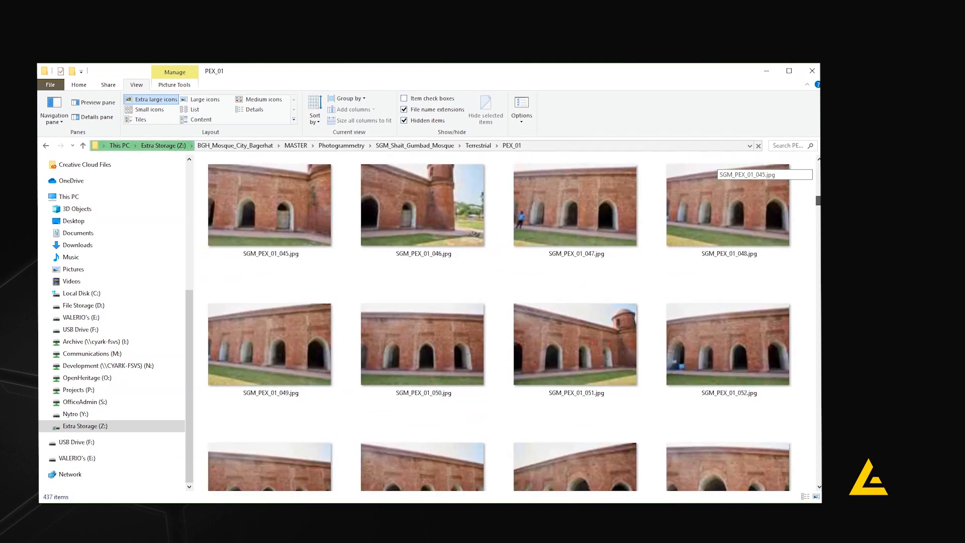
scroll("down", 3)
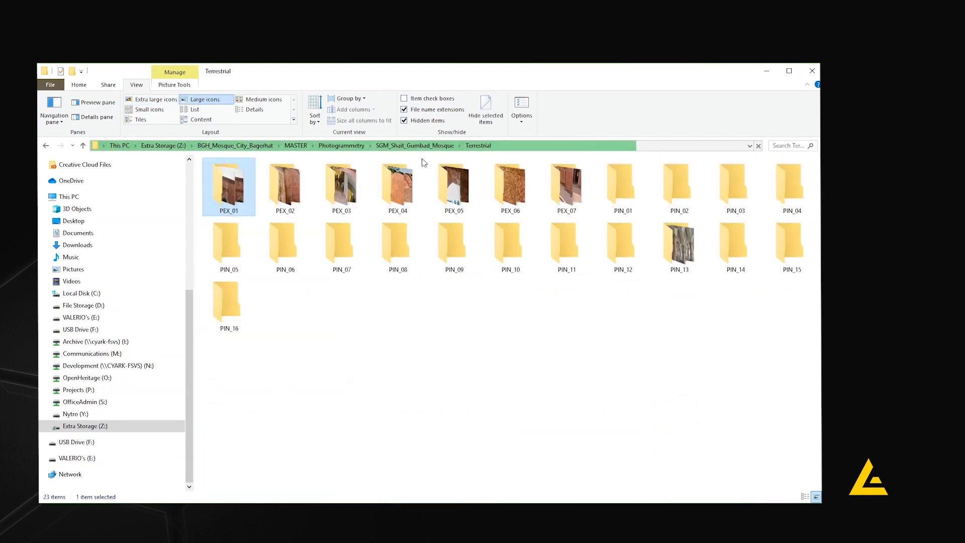
double_click(285, 184)
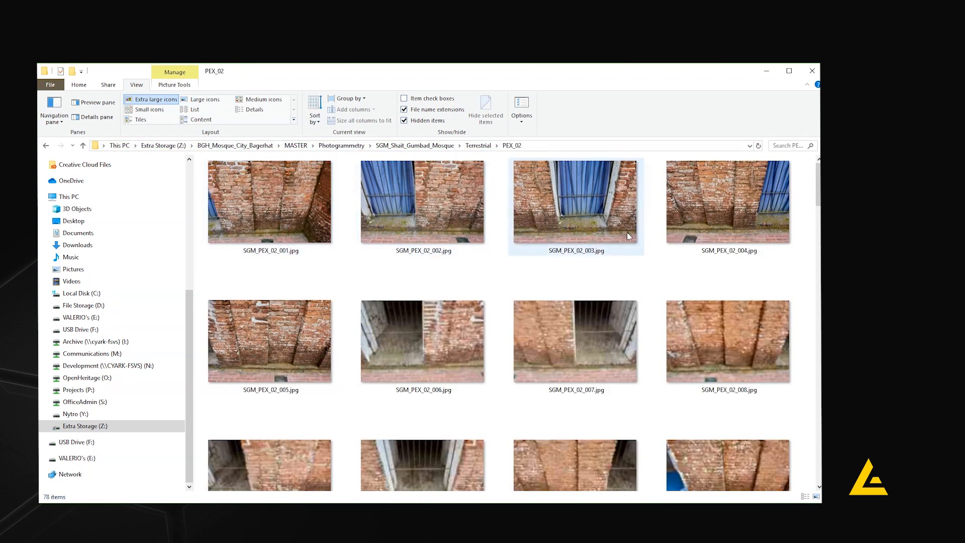
scroll("down", 3)
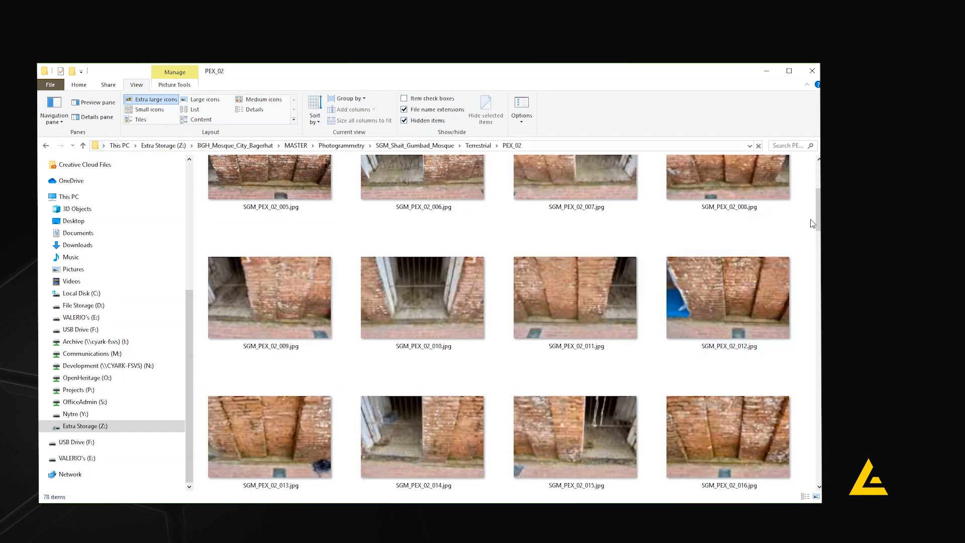
scroll("down", 3)
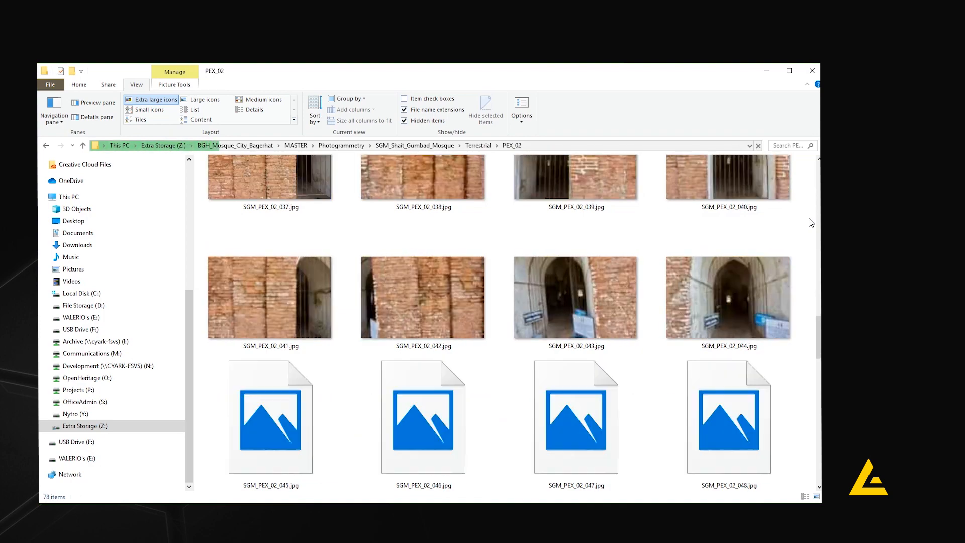
scroll("down", 3)
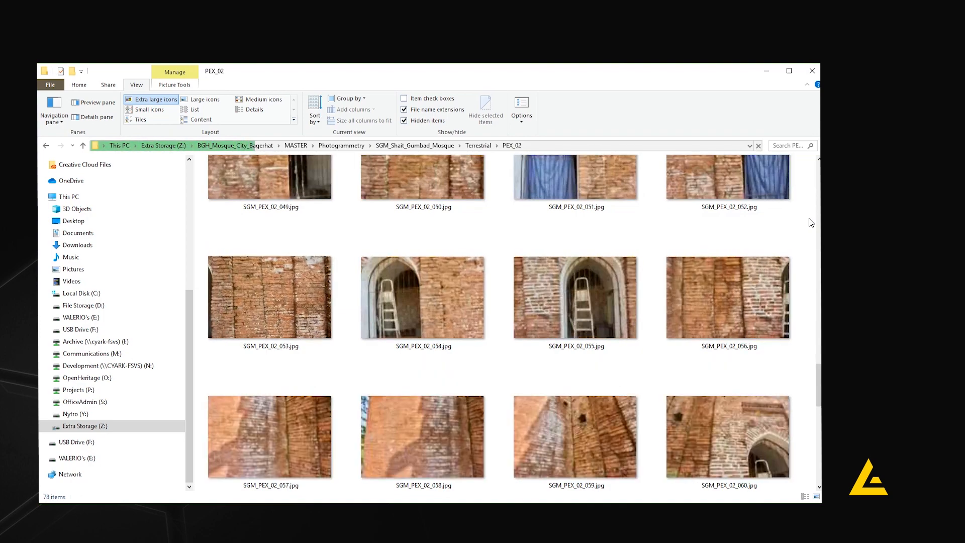
scroll("down", 3)
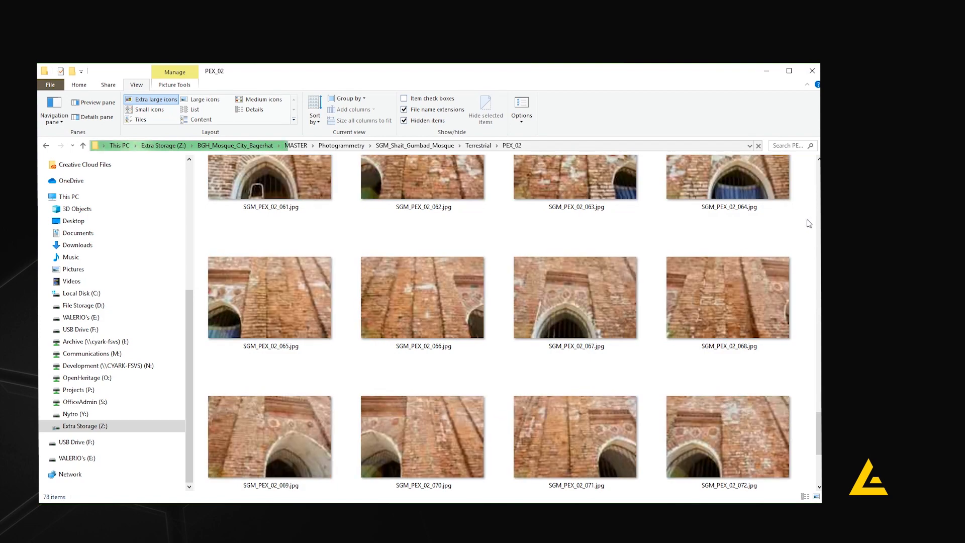
left_click(477, 146)
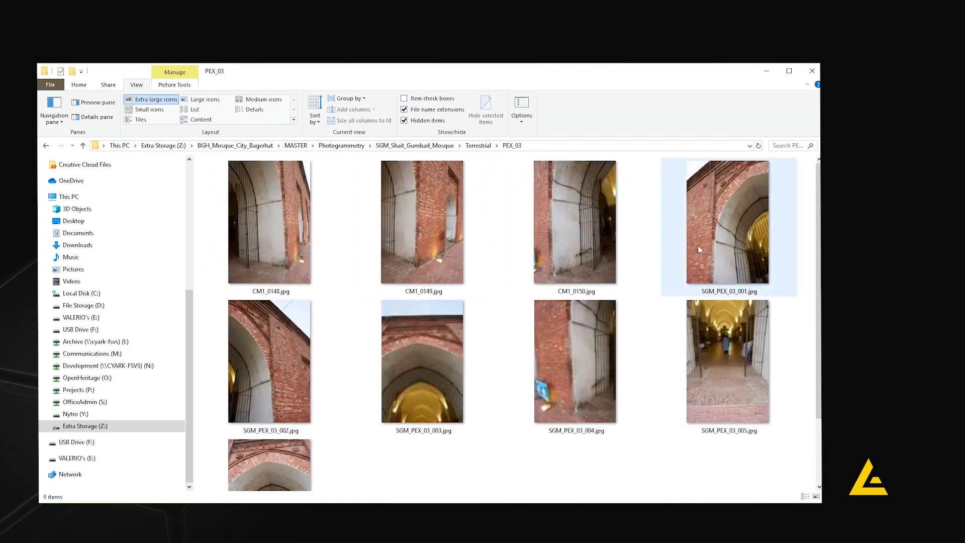
scroll("down", 3)
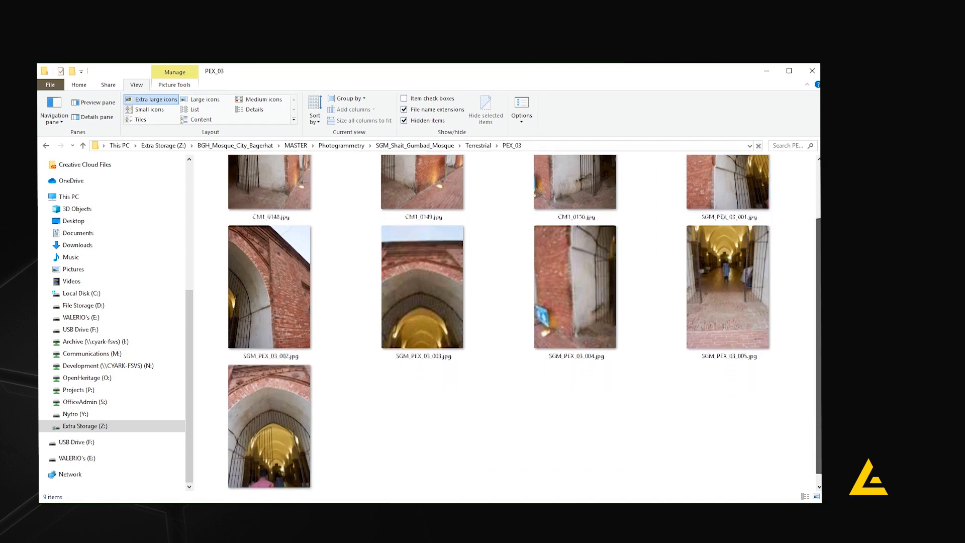
left_click(575, 221)
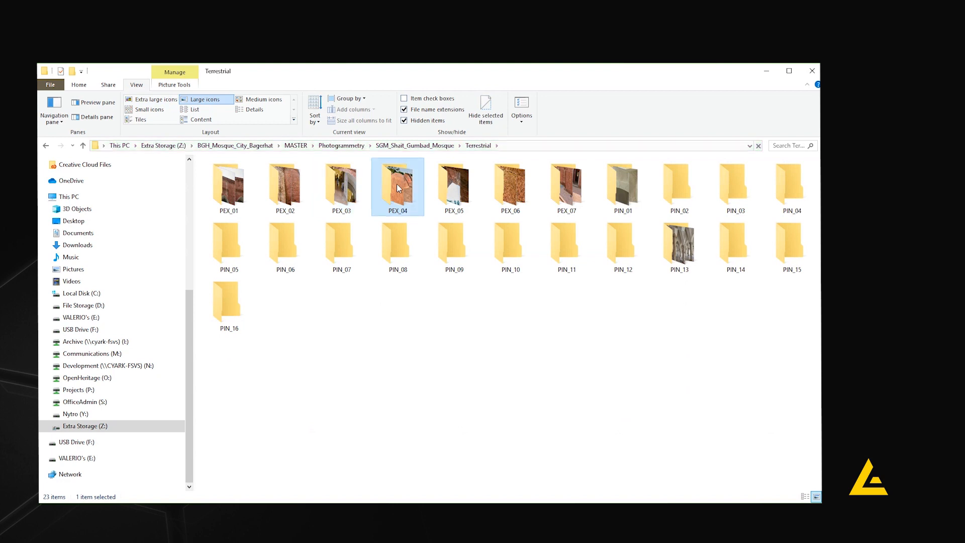
Step: Open the PEX_04 folder and scroll through its 240 photo thumbnails
double_click(396, 186)
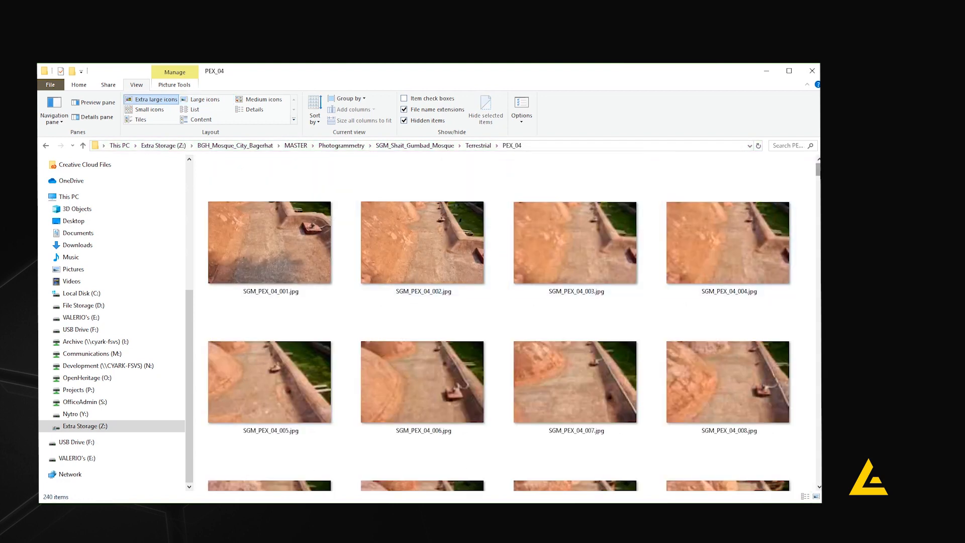
scroll("down", 3)
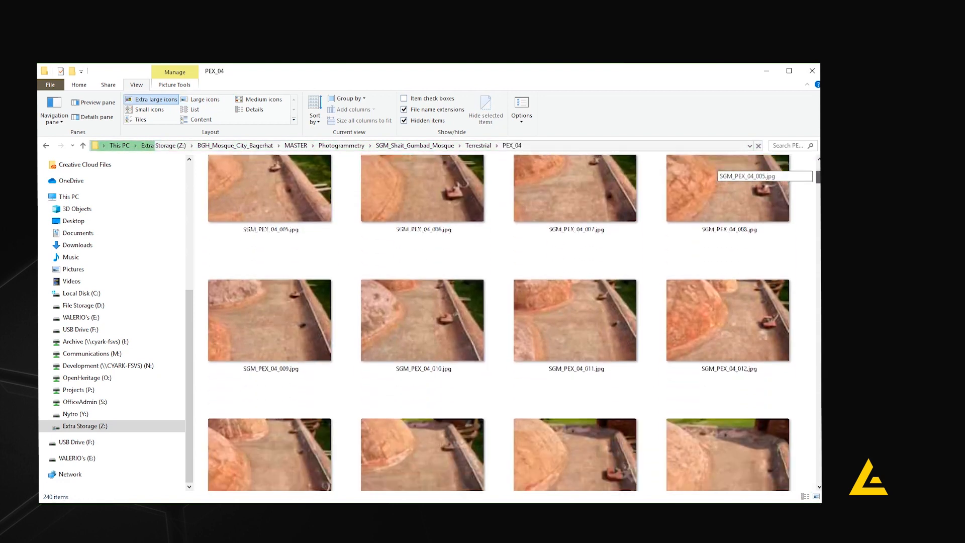
scroll("down", 3)
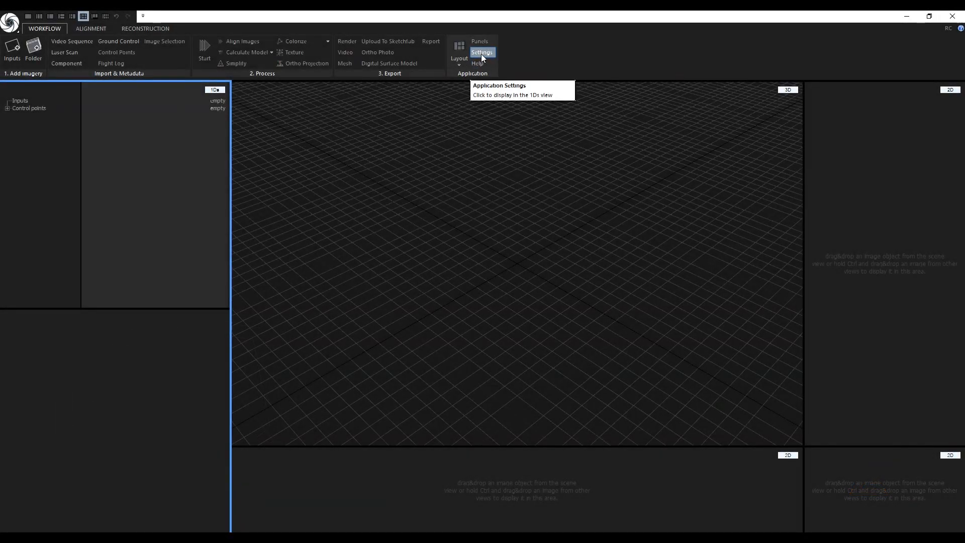
Step: Clear the cache under Settings > Cache location and confirm with Yes
left_click(482, 52)
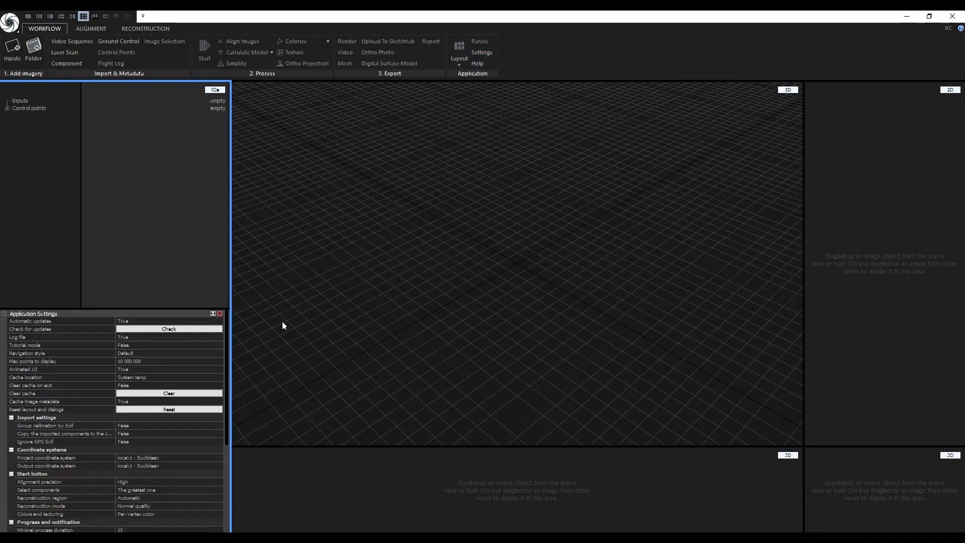
left_click(56, 377)
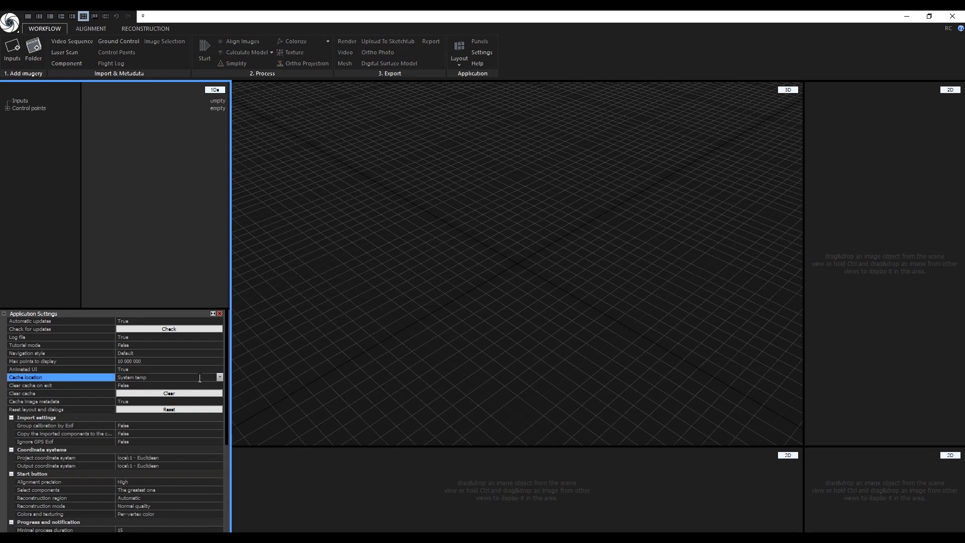
left_click(168, 393)
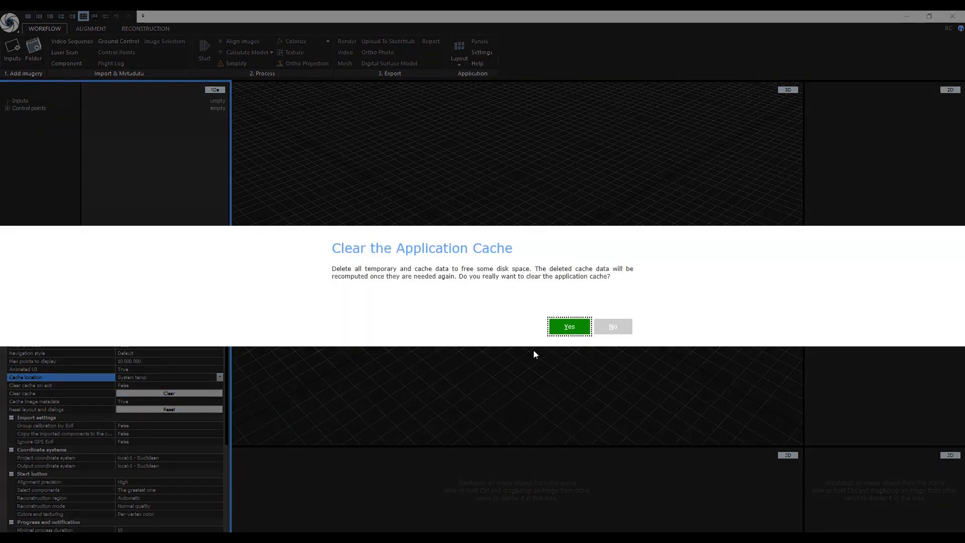
left_click(567, 326)
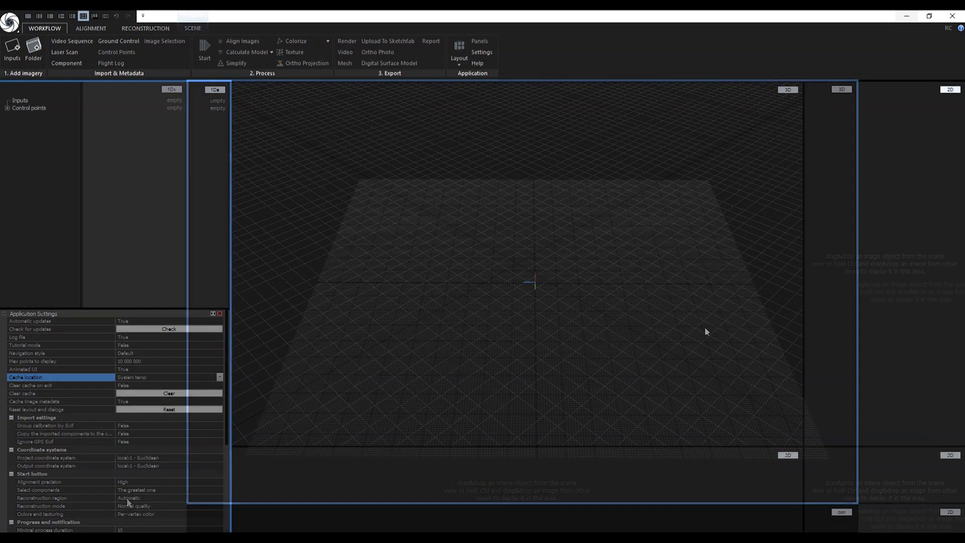
Step: Cycle through the view layouts, then bring up the RealityCapture Help pages
left_click(49, 16)
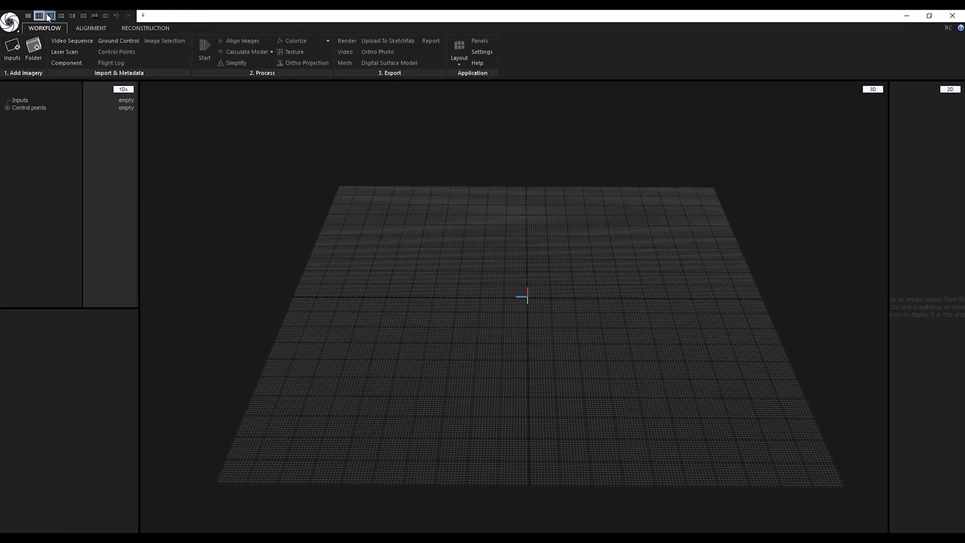
left_click(72, 16)
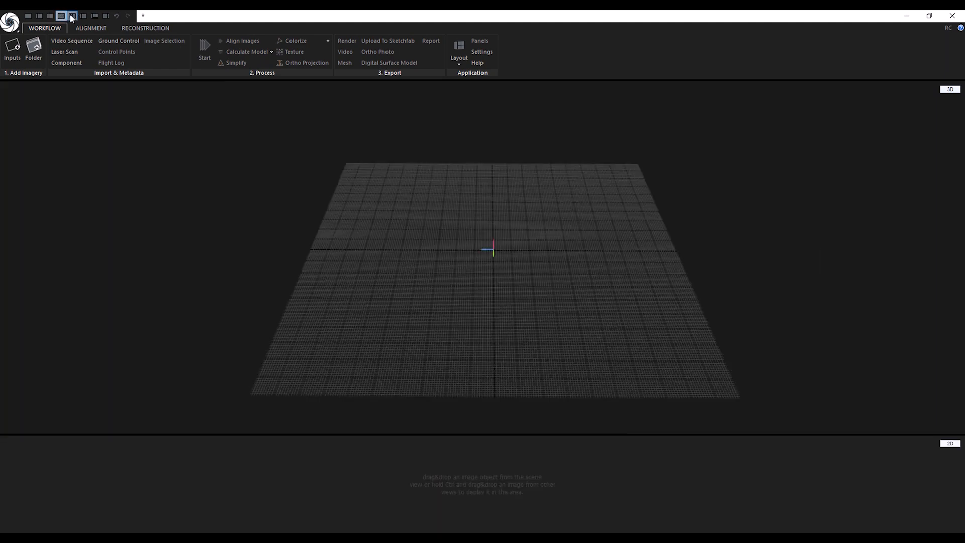
left_click(83, 15)
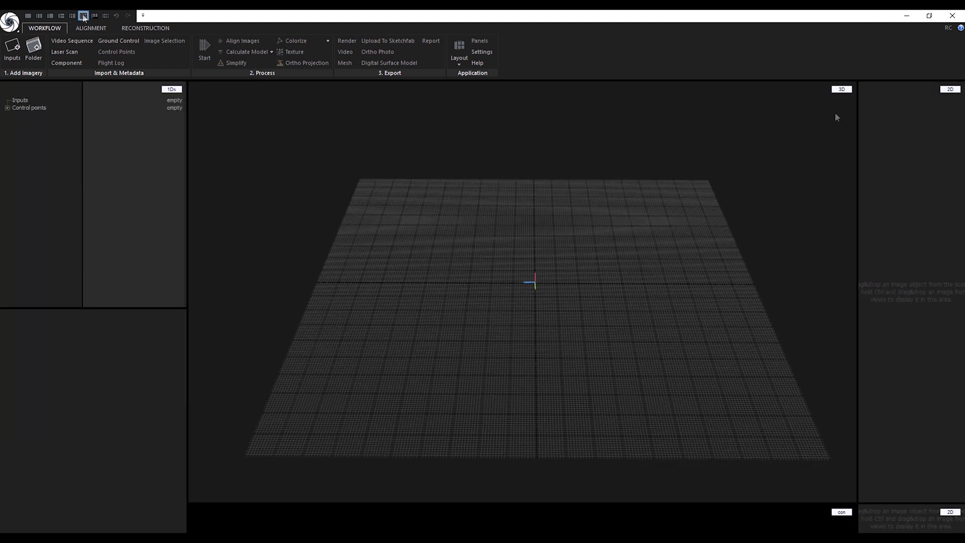
left_click(83, 16)
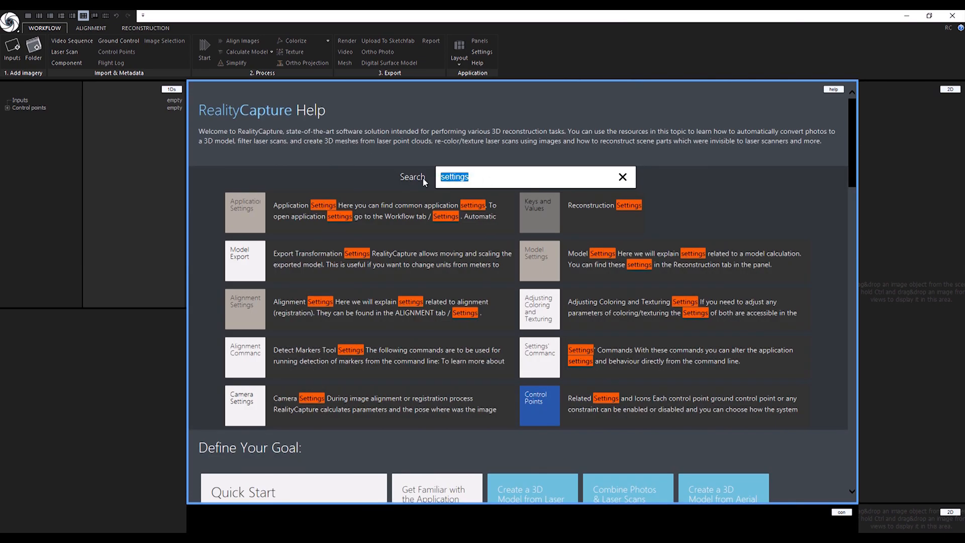
Step: Search help for 'alignment', read the distortion page, and return to the workspace
type("alignment")
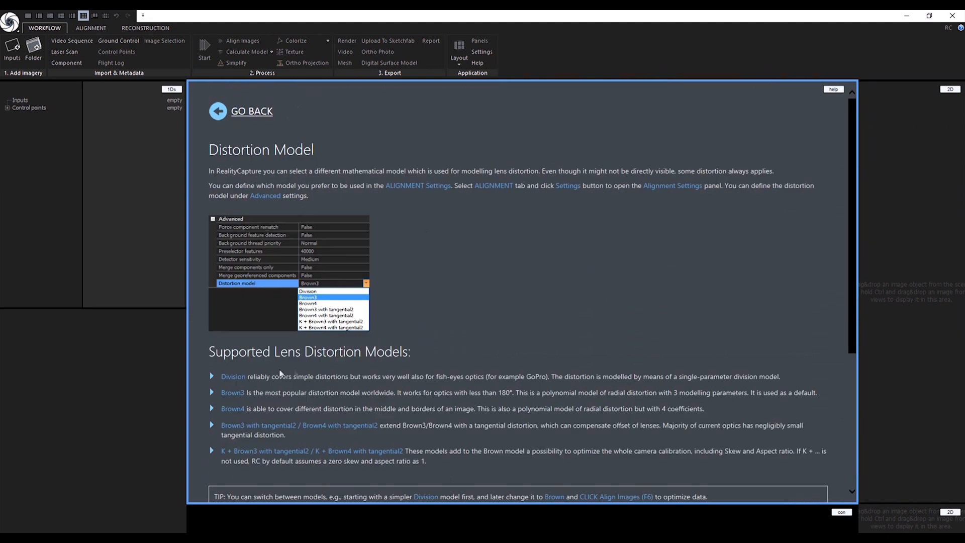
scroll("down", 3)
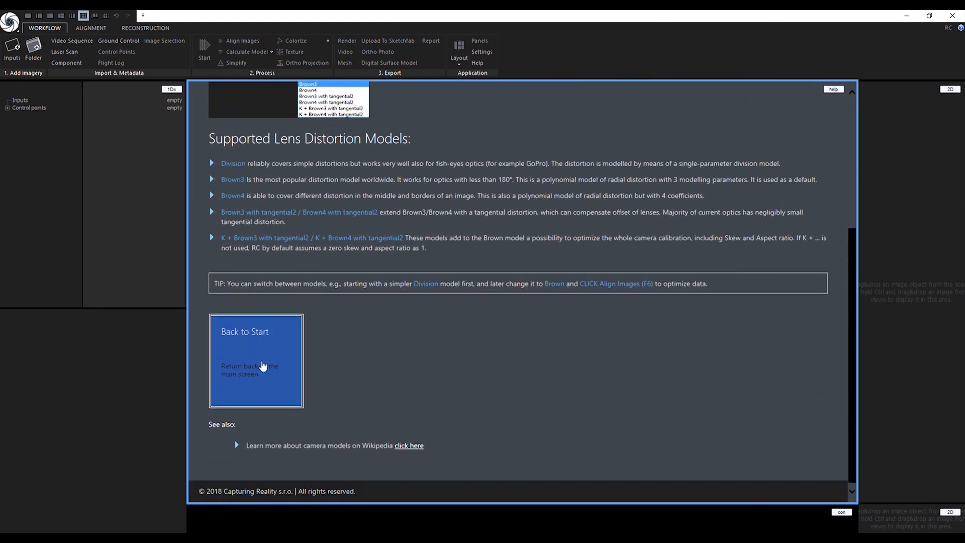
left_click(256, 361)
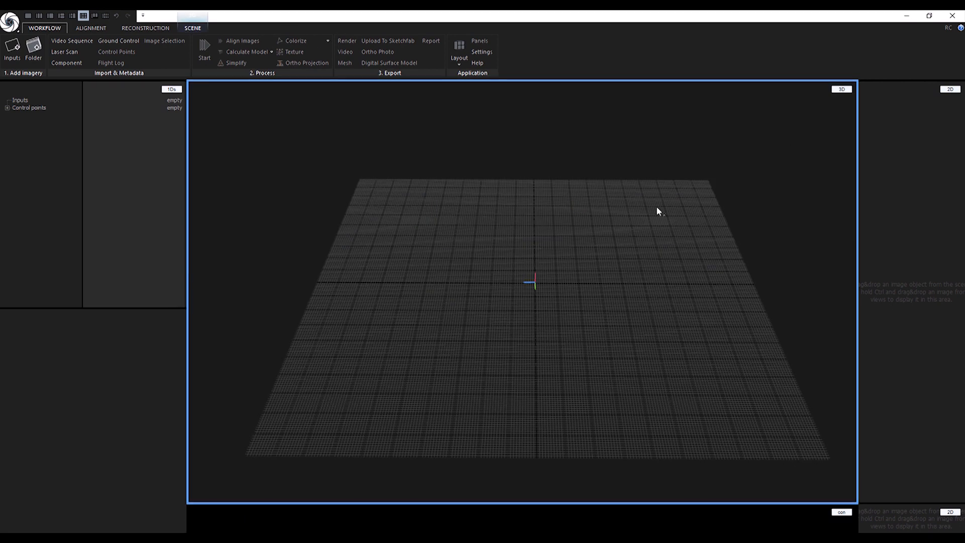
left_click(90, 28)
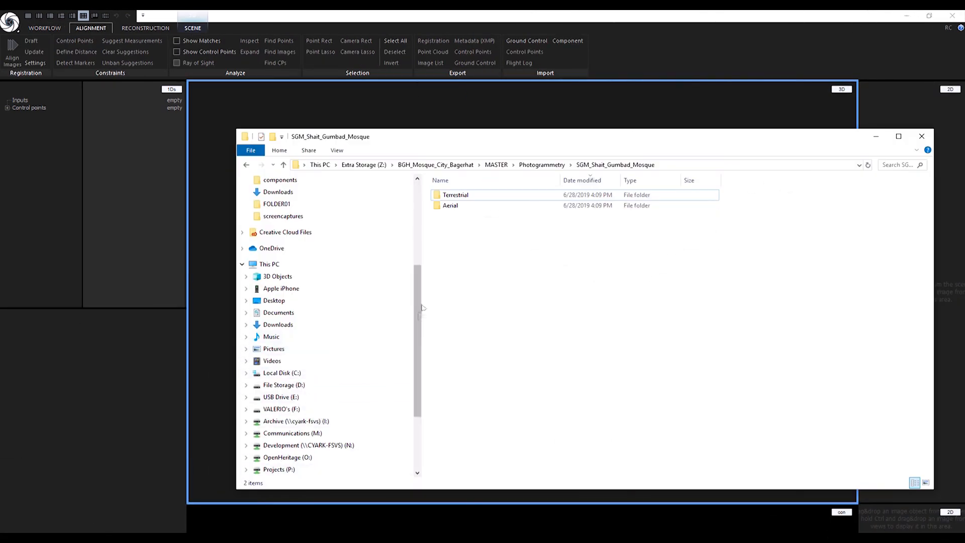
Step: Open Terrestrial > PEX_01 in Explorer to bring in its 437 images
double_click(455, 195)
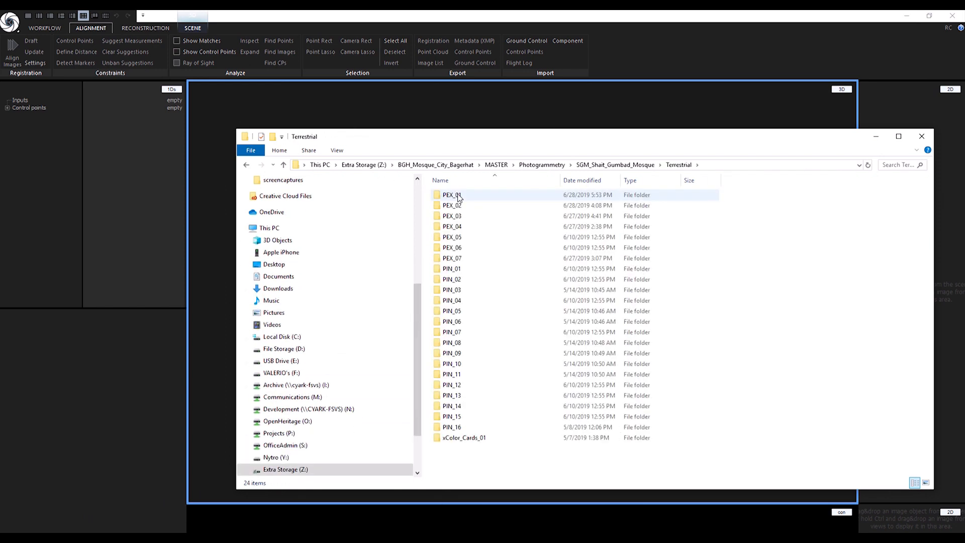
double_click(452, 195)
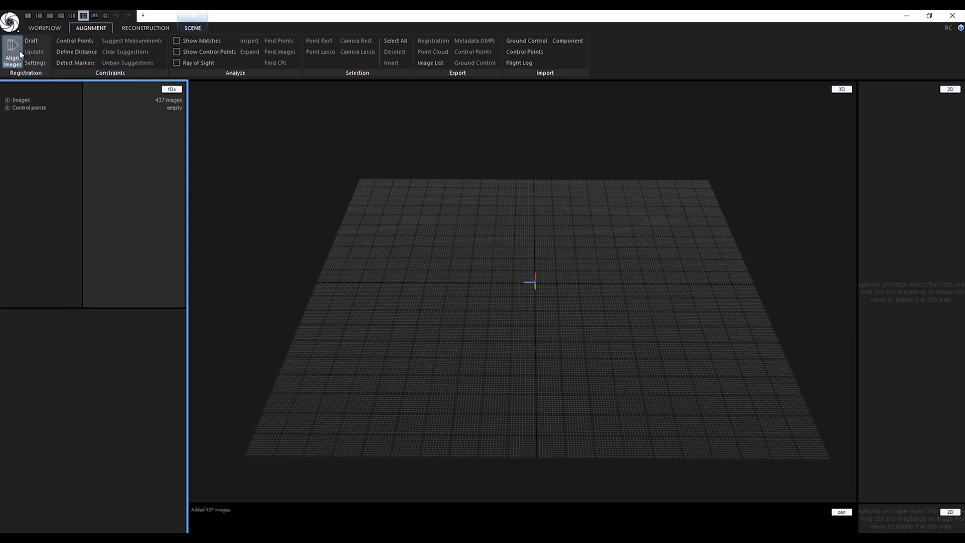
Step: In the Alignment settings, set Advanced > Merge components only to False
left_click(11, 55)
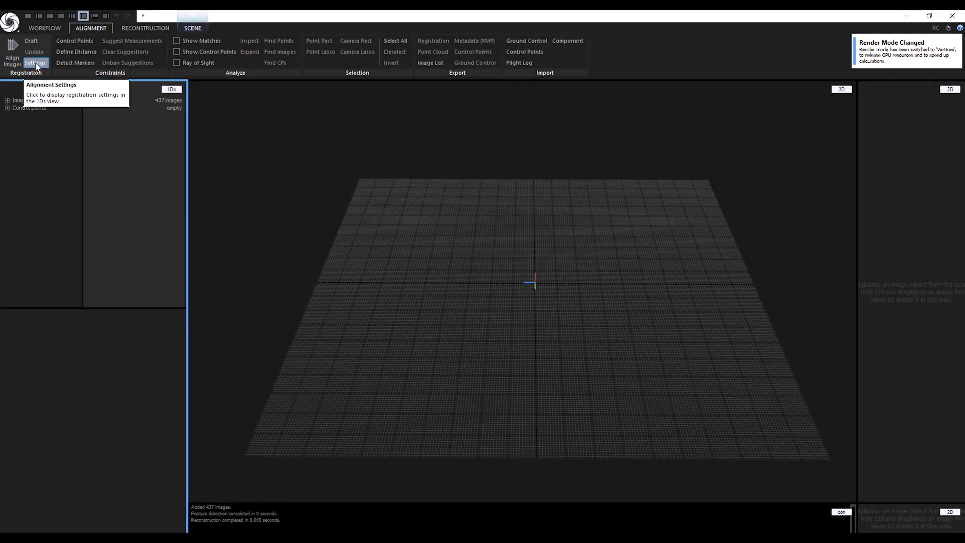
left_click(35, 63)
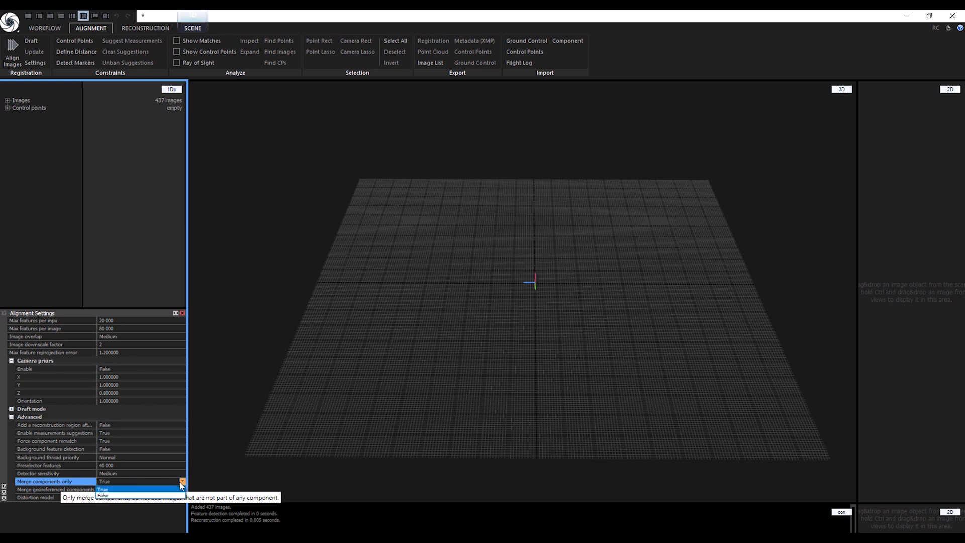
left_click(102, 496)
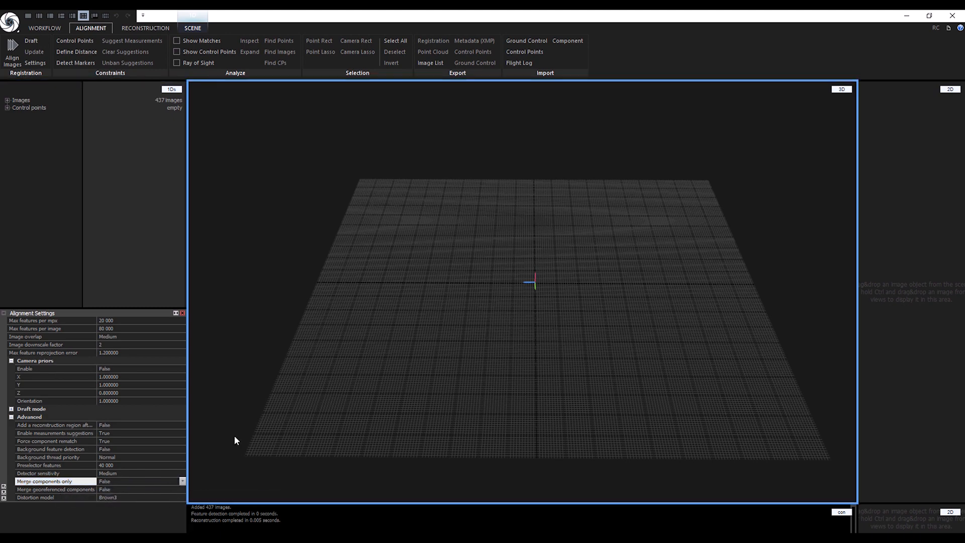
mouse_move(83, 106)
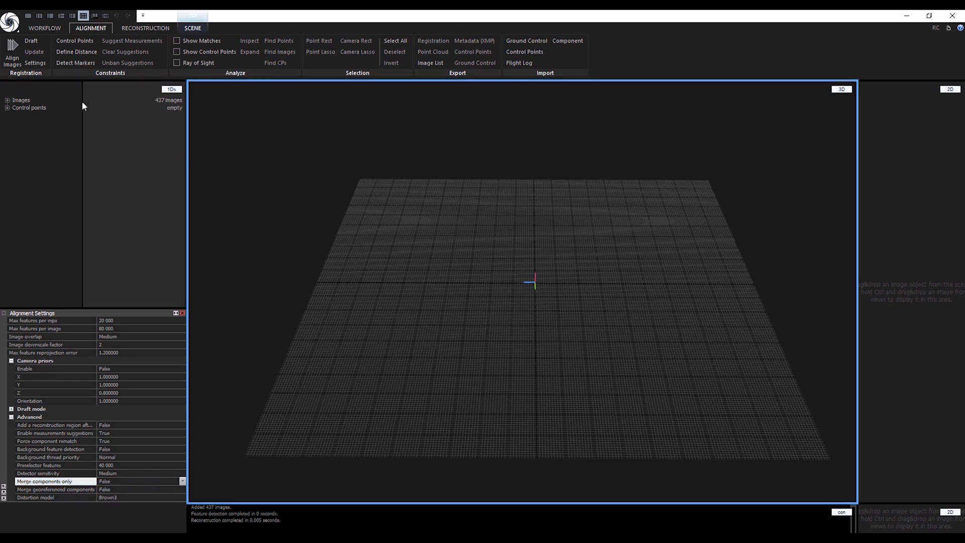
Step: Align the 437 images, then select Component 0 to rename it PEX_01
left_click(11, 52)
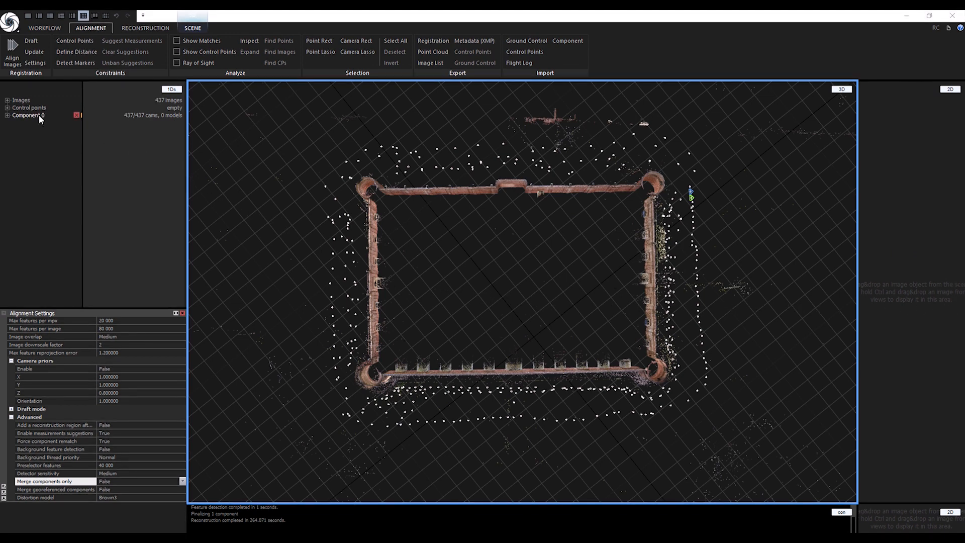
left_click(27, 115)
type("PEX_01")
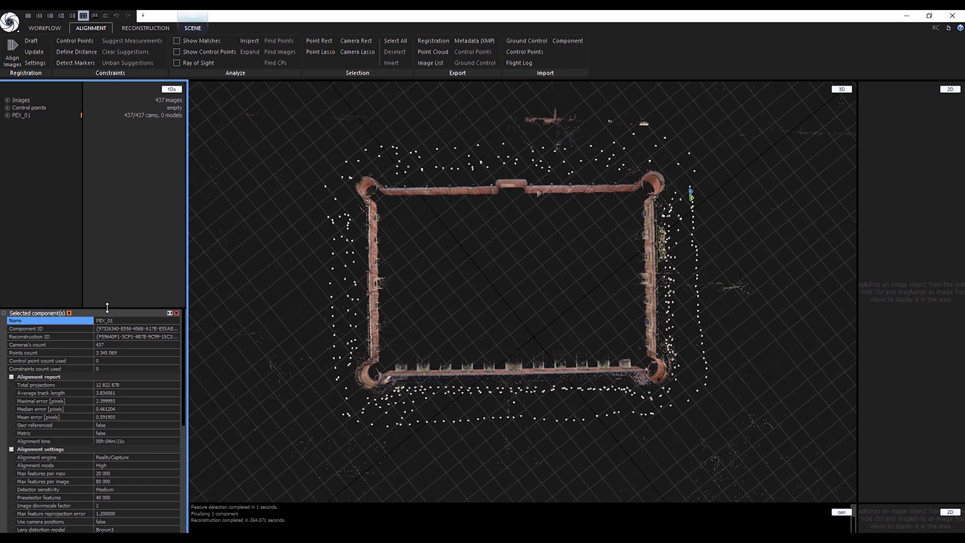
mouse_move(332, 148)
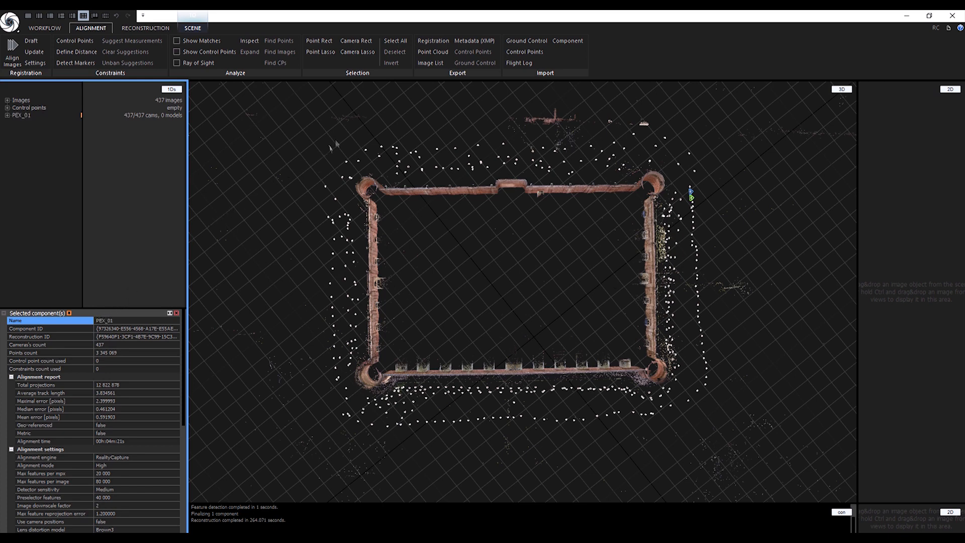
Step: Lasso-select all cameras around the mosque and disable those inputs with Ctrl+R
left_click(395, 40)
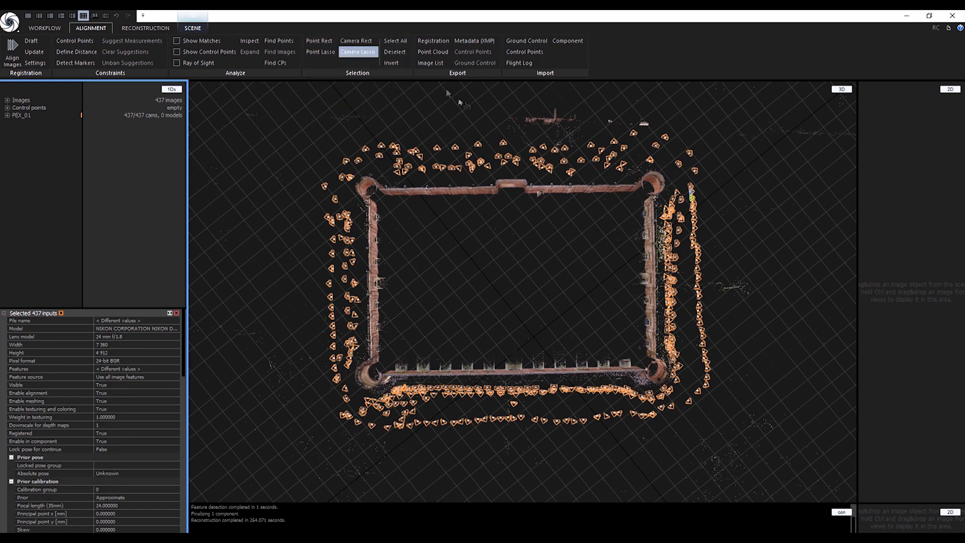
left_click_drag(461, 98, 757, 271)
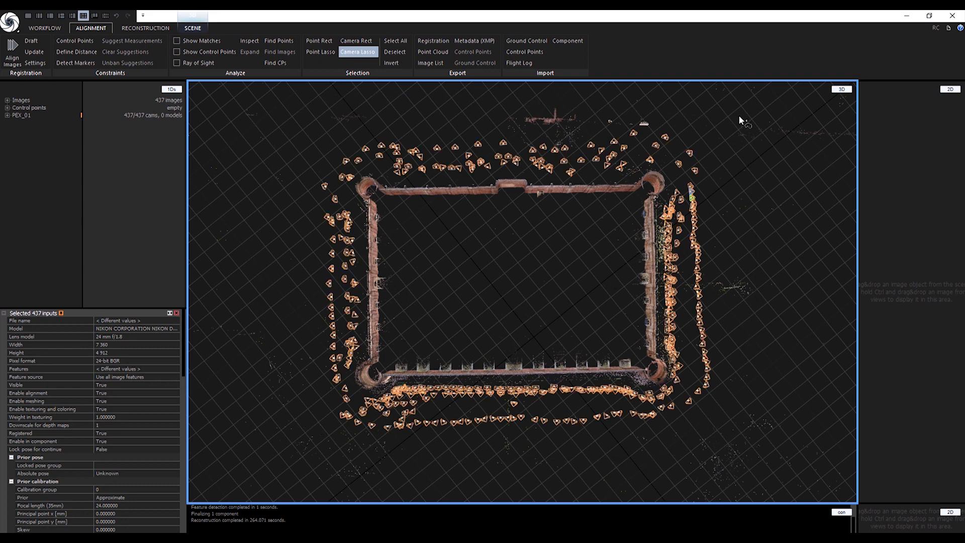
key("ctrl+r")
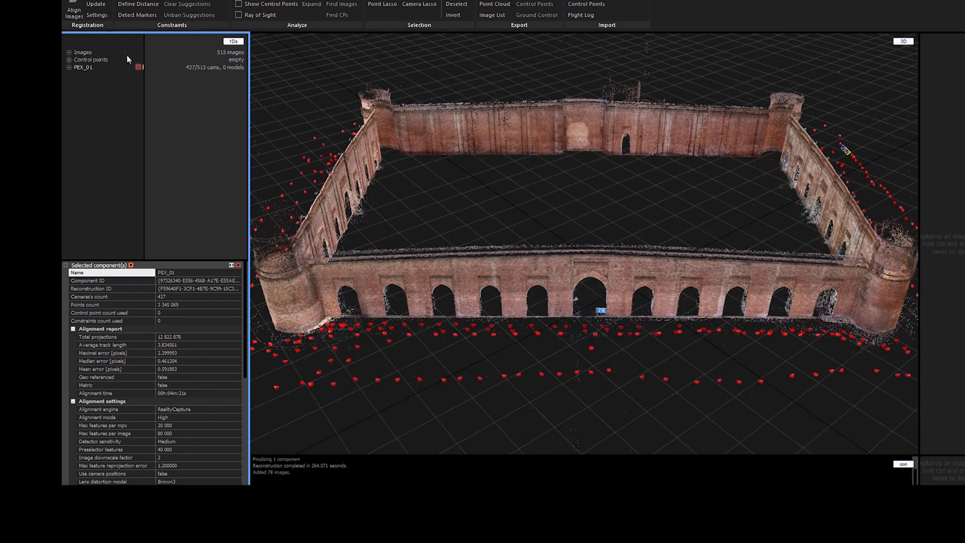
Step: Click at the top of the screen to start adding more PEX photo sets
left_click(73, 4)
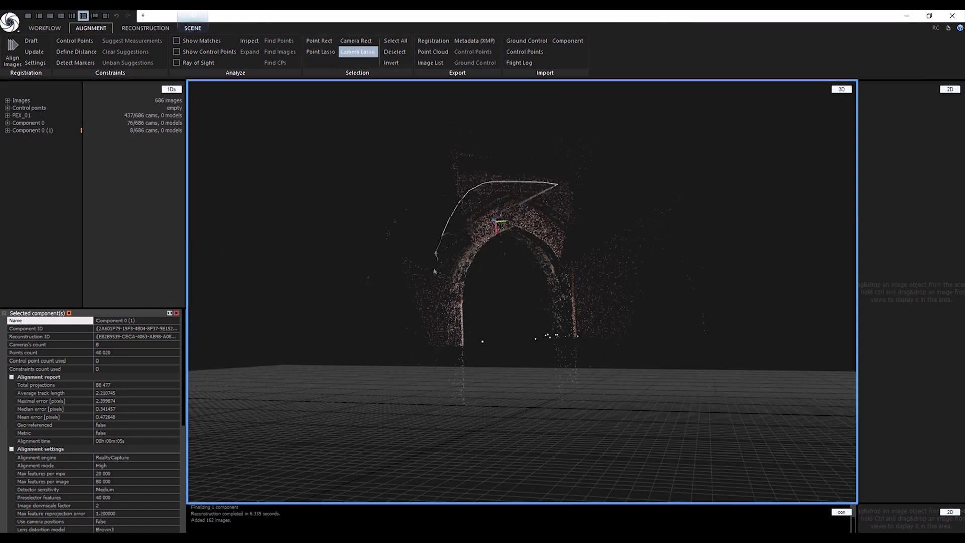
Step: Align the new photos into components of 37, 30, 91 and 2 cameras, then enable all 686 images
left_click(11, 56)
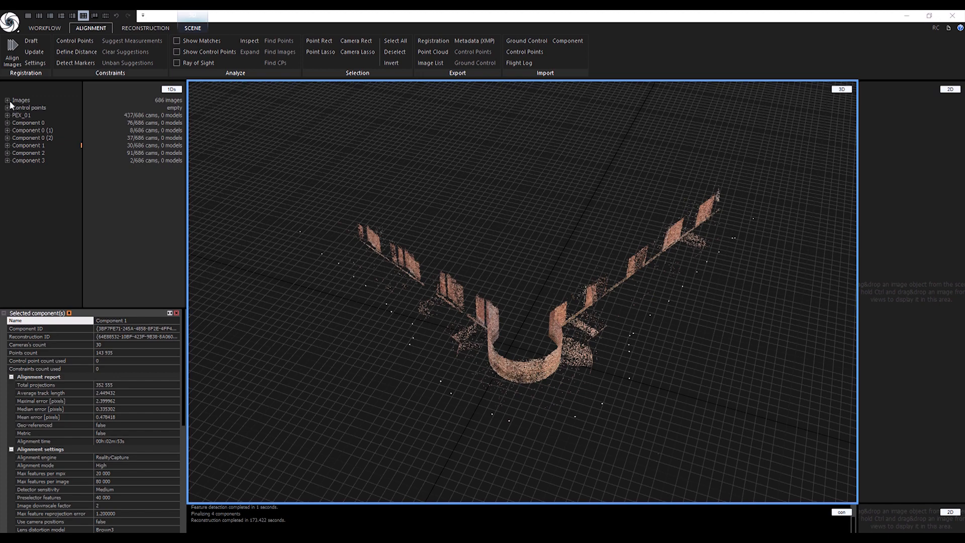
left_click(6, 99)
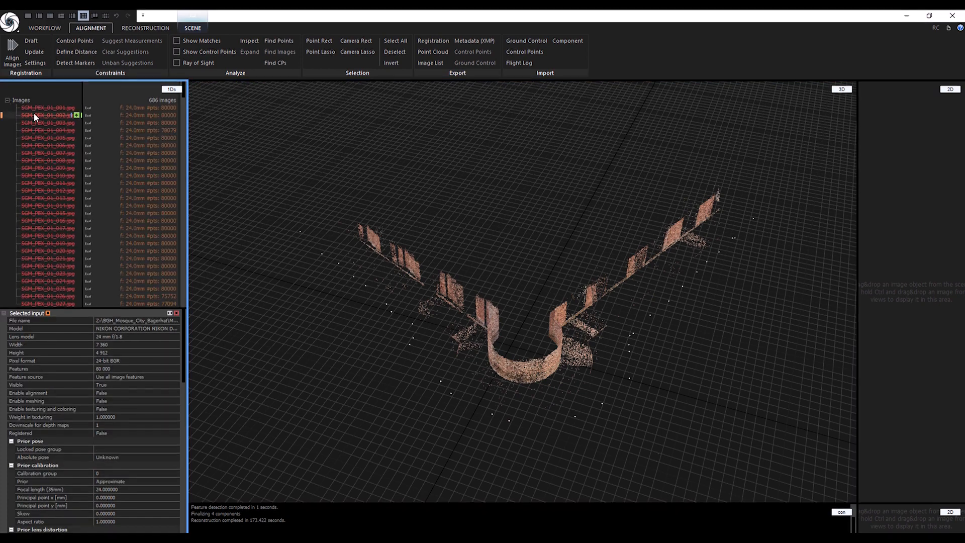
key("ctrl+a")
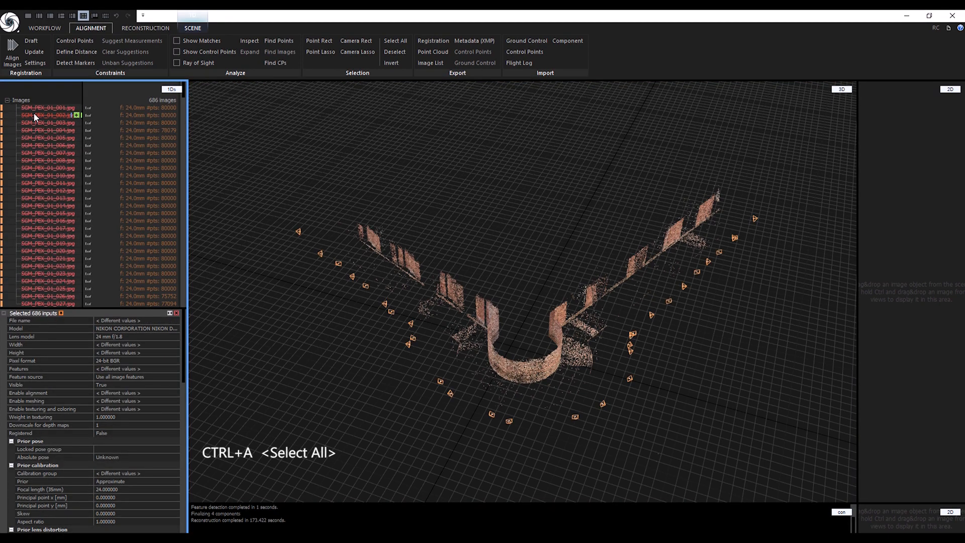
key("ctrl+r")
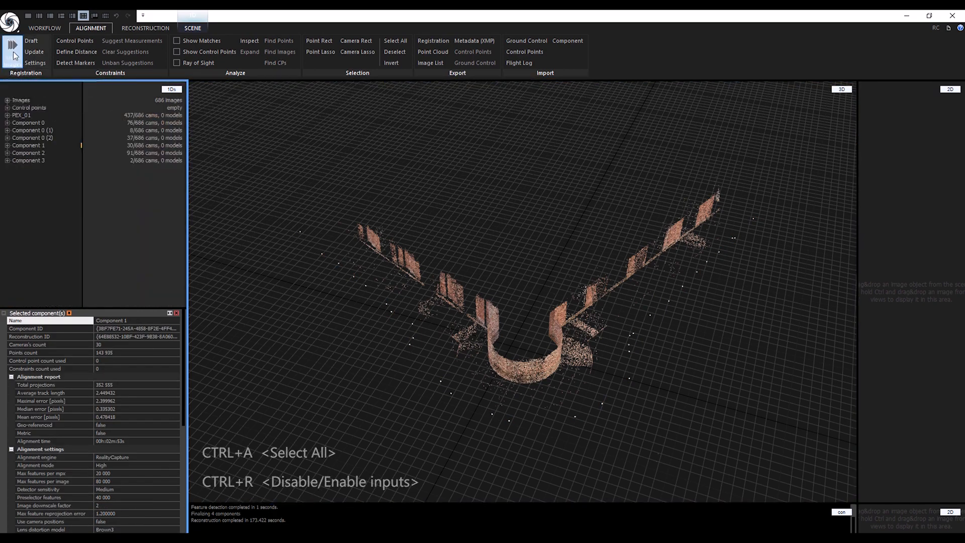
Step: Re-align all images into a 684-camera component and rename it Exterior_ground_Master
left_click(12, 47)
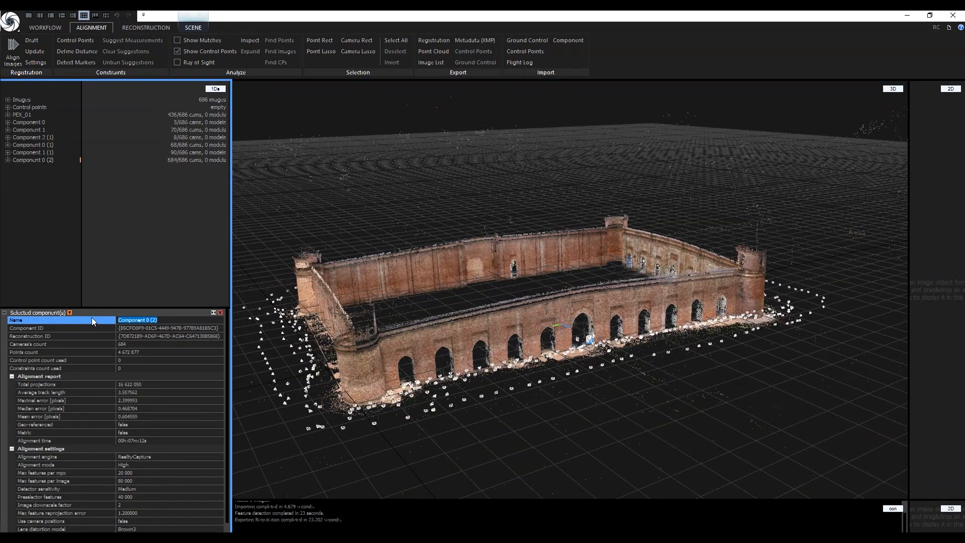
type("Exterior_gtround_Master")
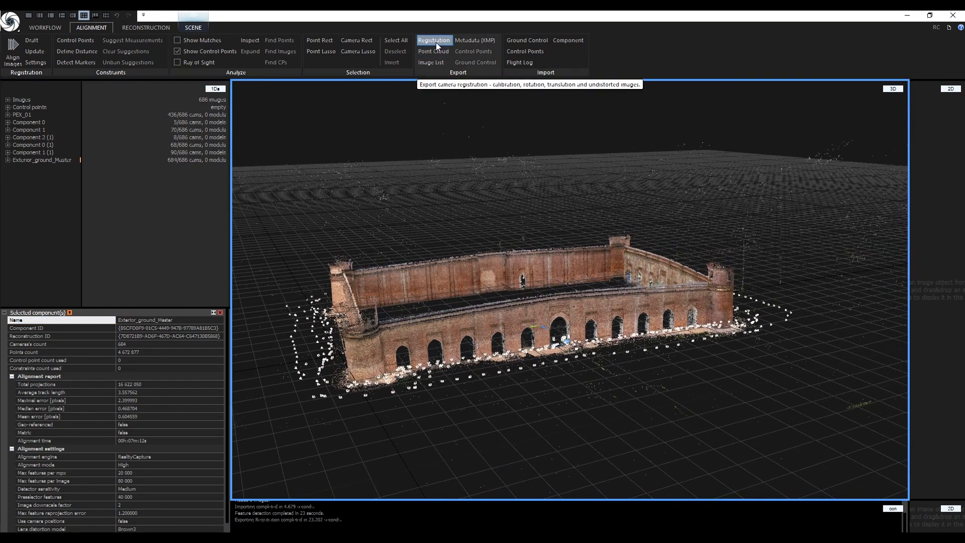
Step: Export Exterior_ground_Master's registration as Exterior_ground_photogrammetry.rcalign into components\new
left_click(433, 40)
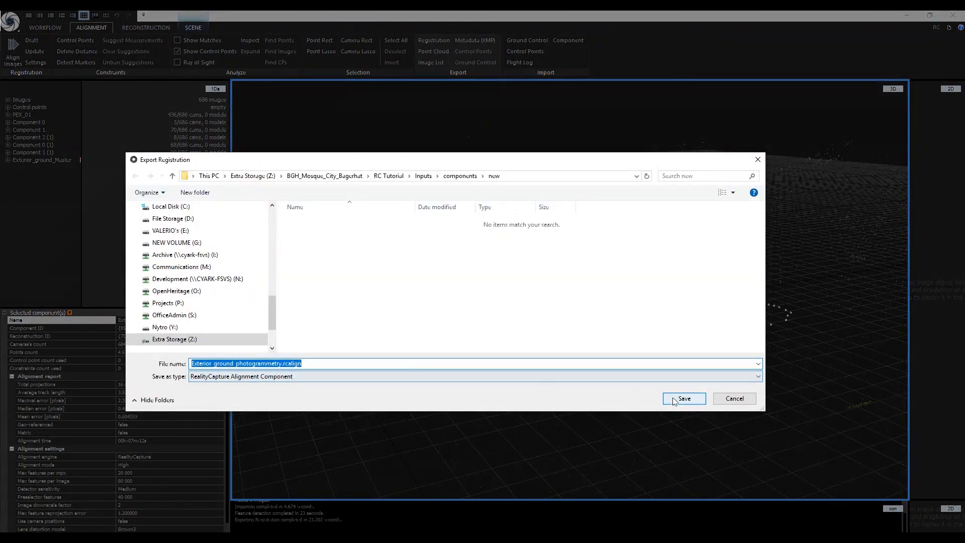
left_click(683, 398)
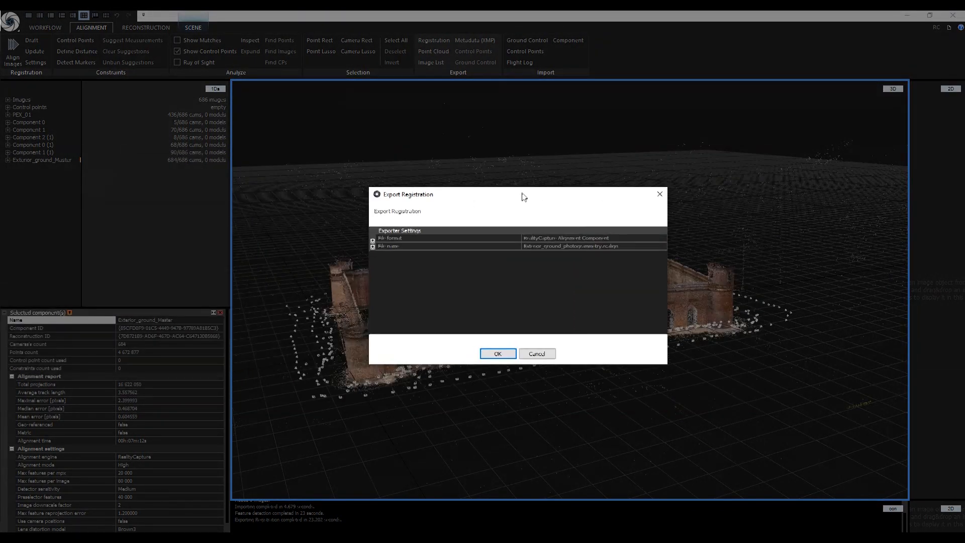
left_click(497, 353)
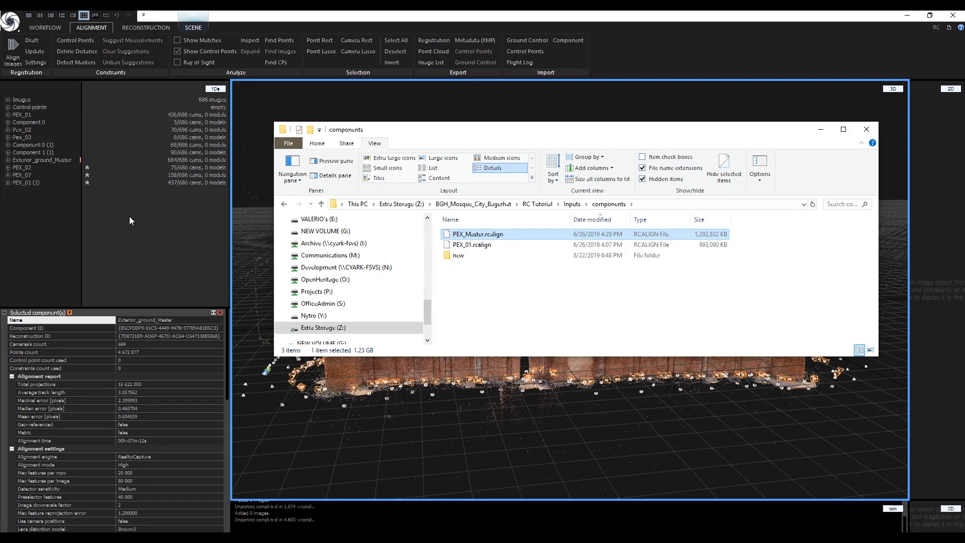
Step: Import PEX_Master.rcalign from the components folder, adding a 684-camera MASTER component
double_click(479, 234)
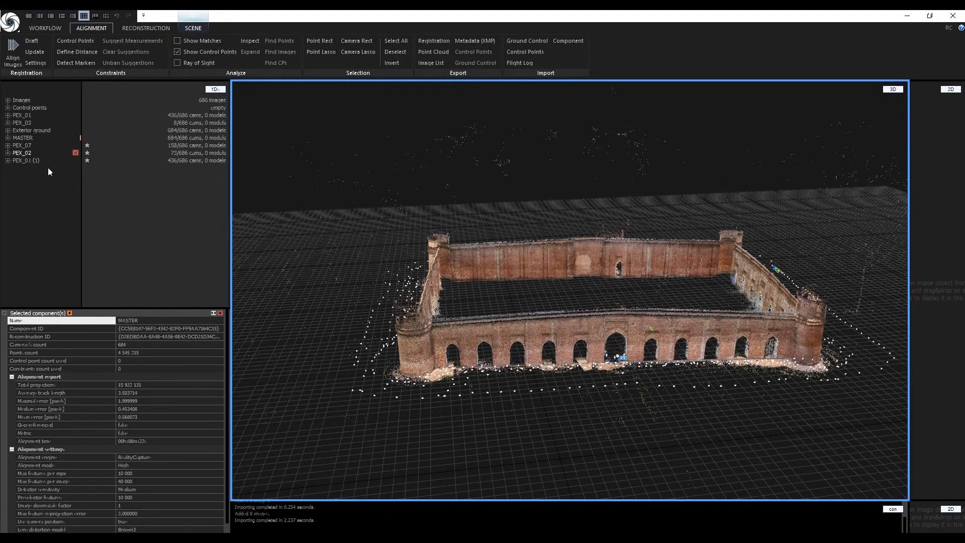
Step: Inspect the PEX_02 and Exterior ground components, orbiting the 3D view over the model
left_click(22, 153)
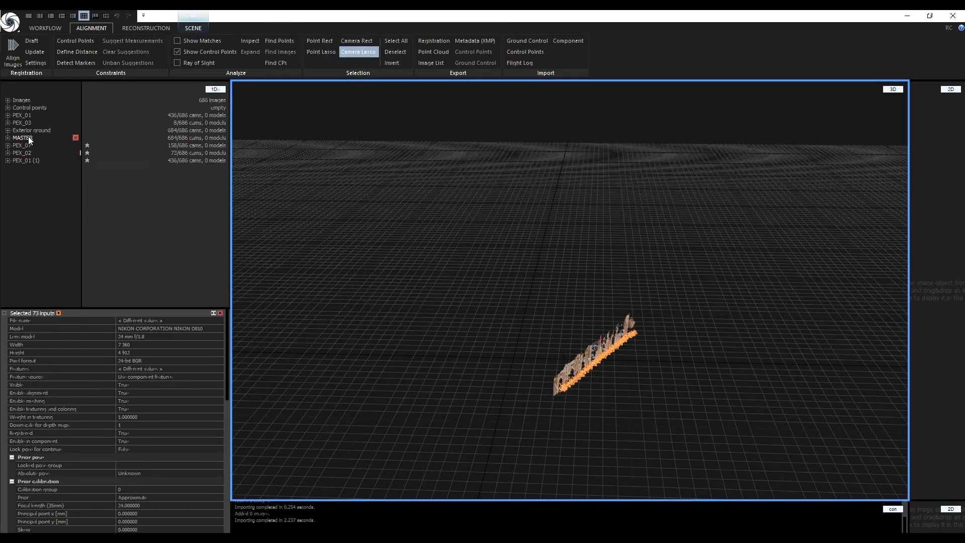
left_click(31, 130)
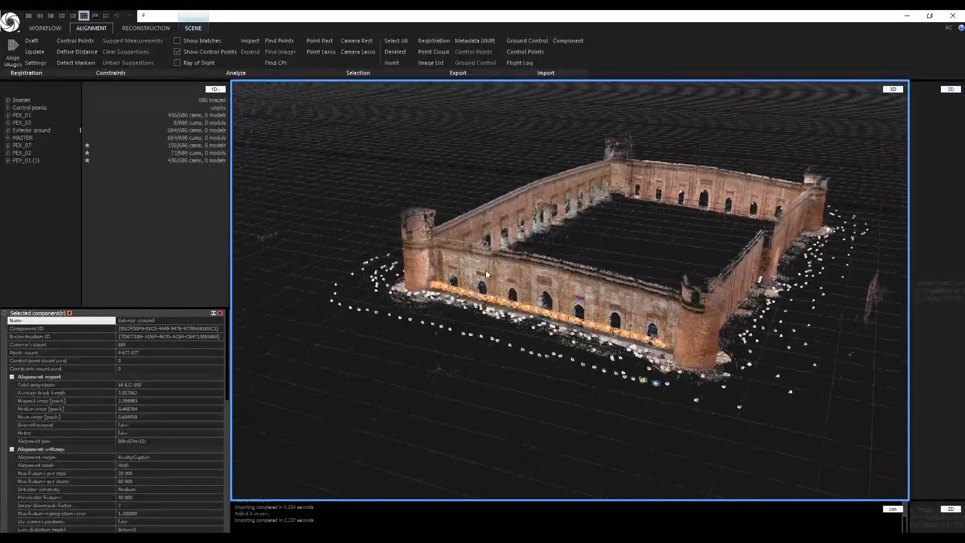
left_click_drag(486, 274, 489, 258)
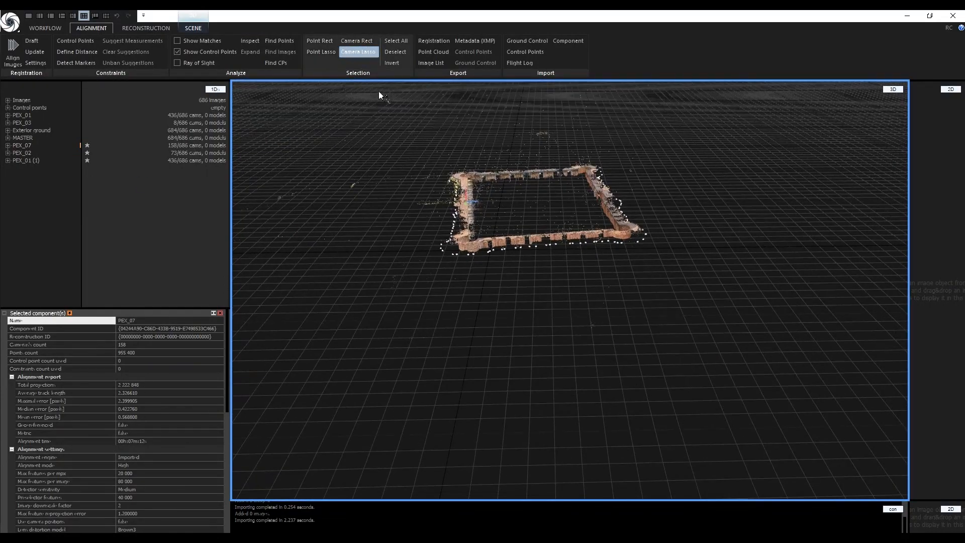
left_click(32, 129)
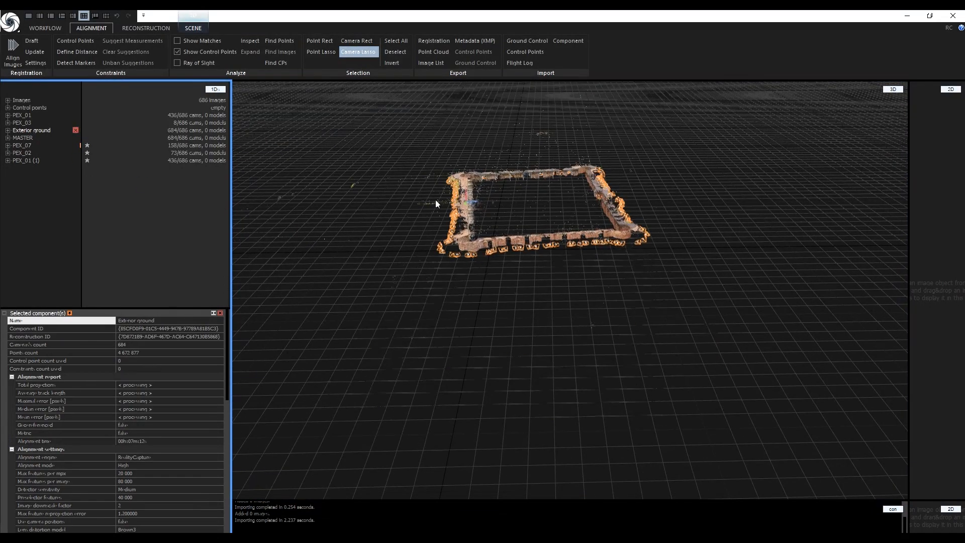